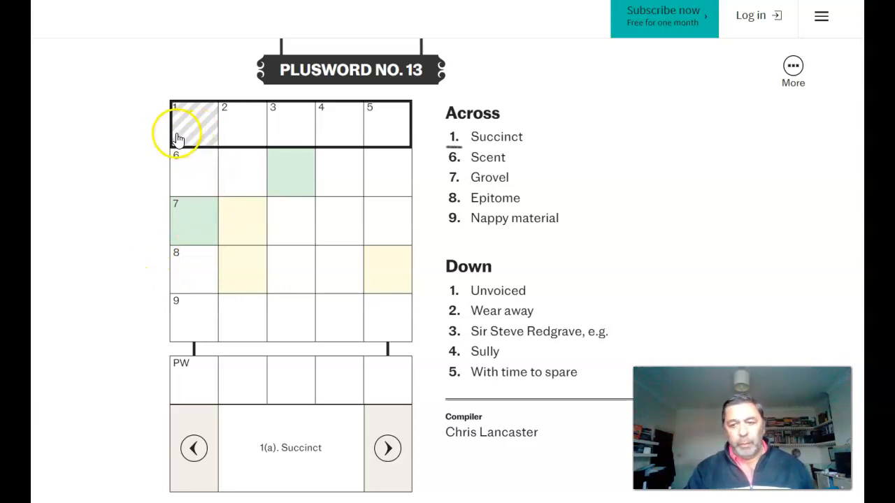
mouse_move(222, 137)
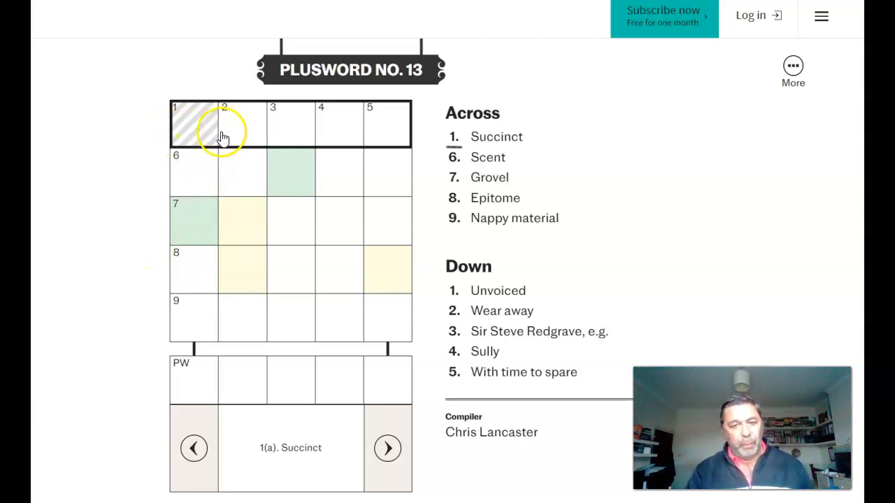
mouse_move(265, 171)
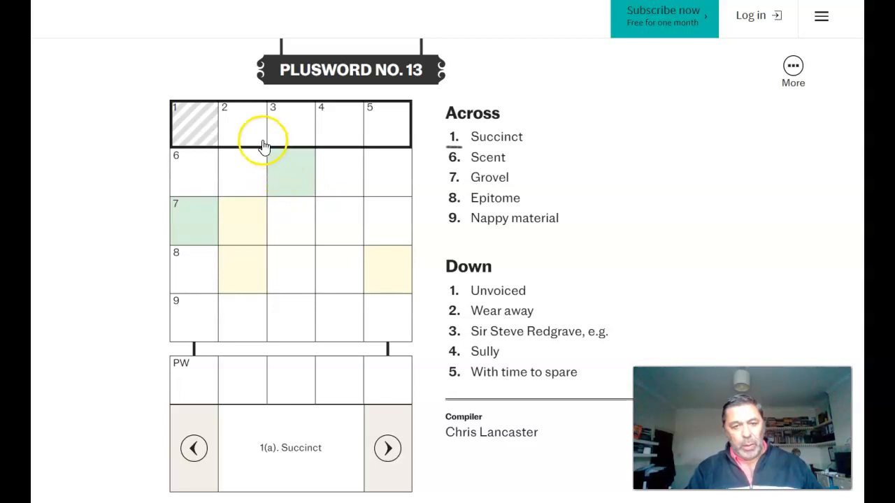
Enter ERODE, ROWER and EARLY as the 2, 3 and 5 Down answers
left_click(242, 123)
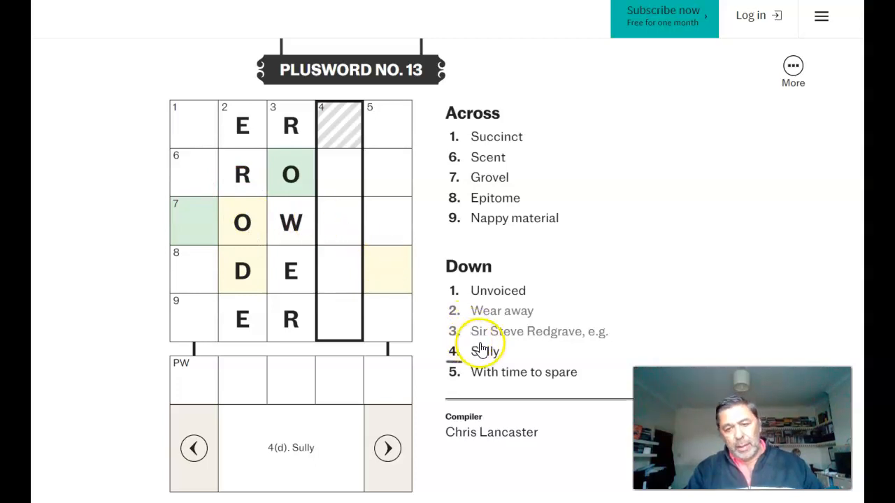
mouse_move(386, 151)
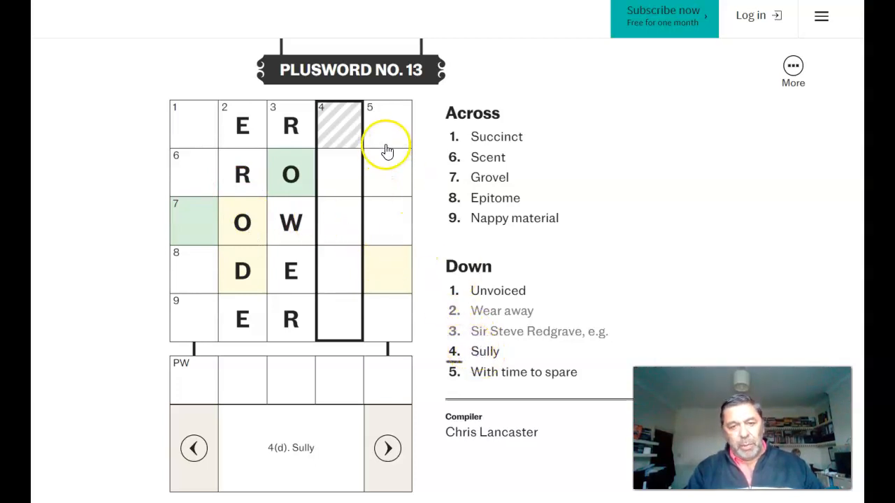
left_click(387, 125)
type("EARLY")
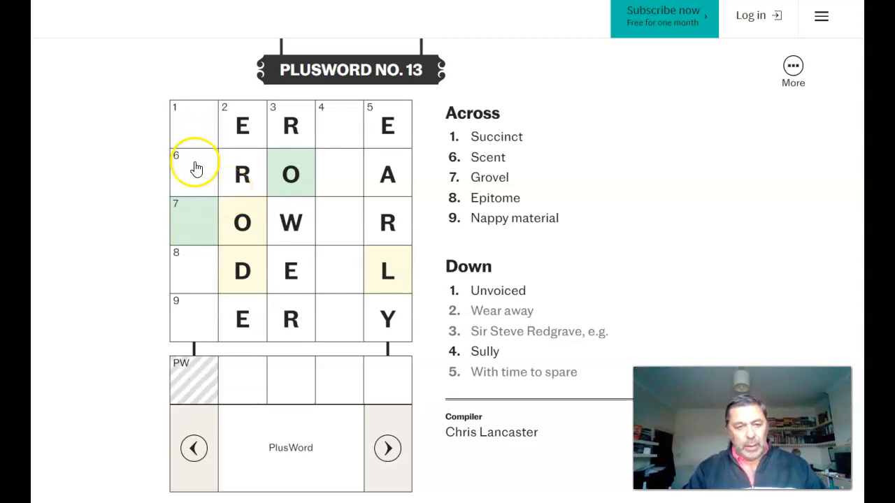
Enter AROMA, COWER and IDEAL as the 6, 7 and 8 Across answers
left_click(193, 173)
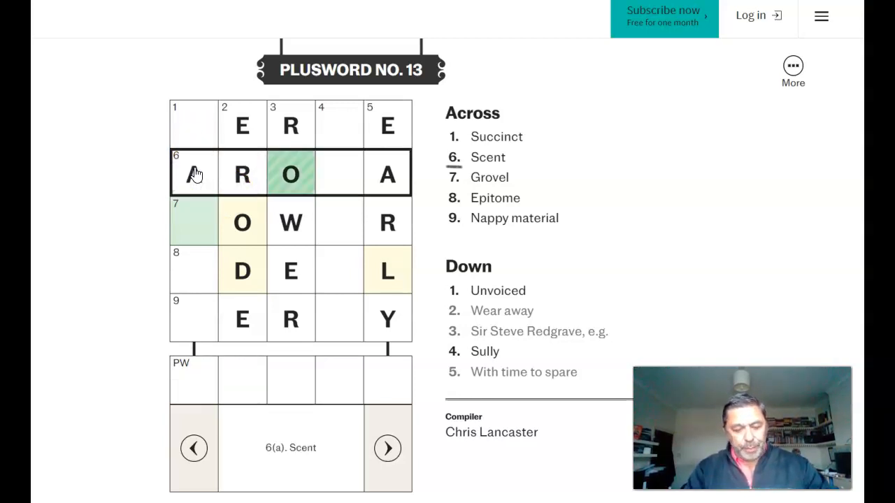
left_click(193, 222)
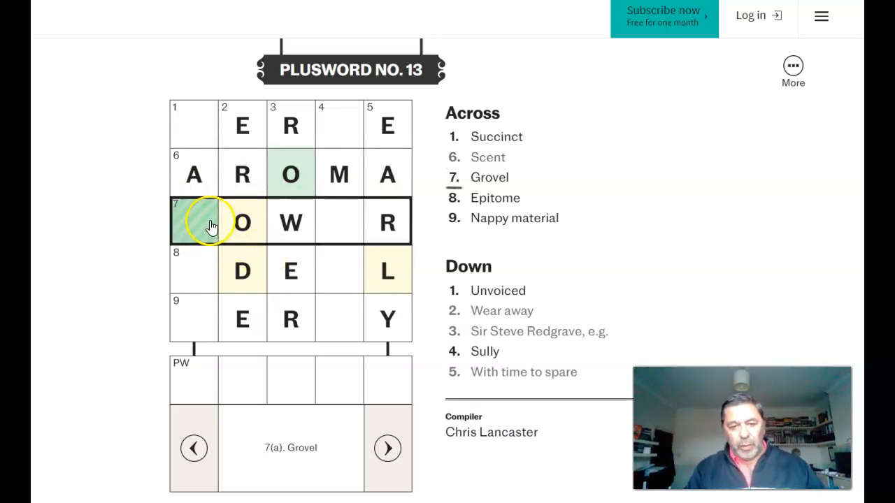
type("C")
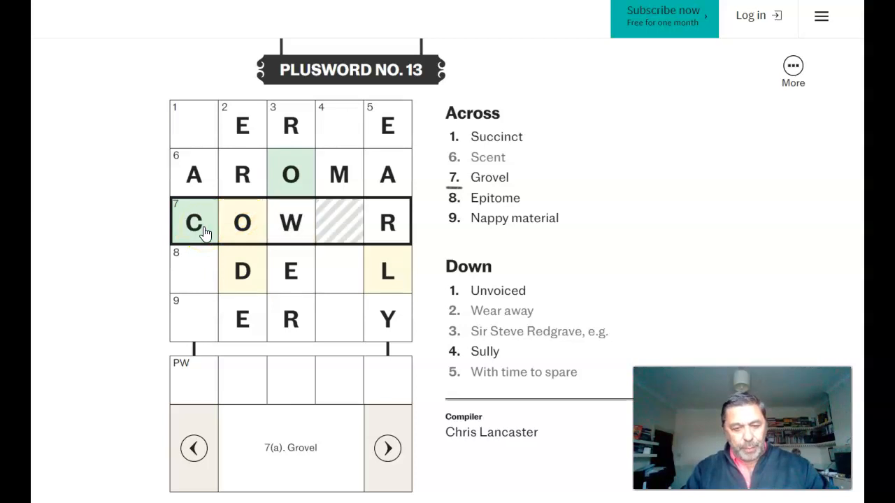
left_click(195, 271)
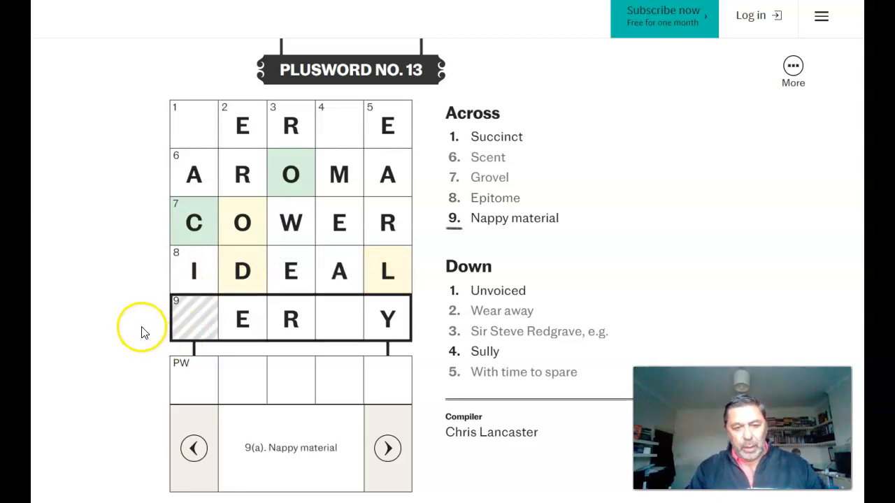
mouse_move(117, 280)
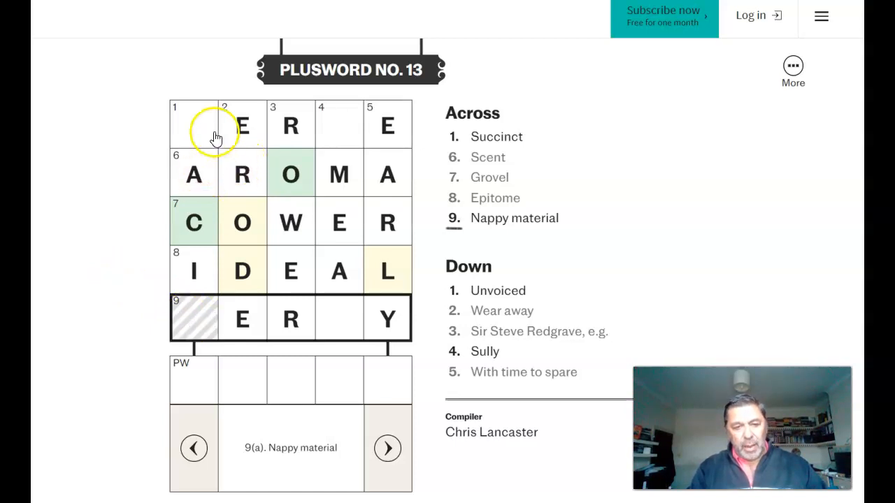
Enter TERSE for 1 Across and SMEAR for 4 Down, filling the last empty squares
left_click(193, 123)
type("T")
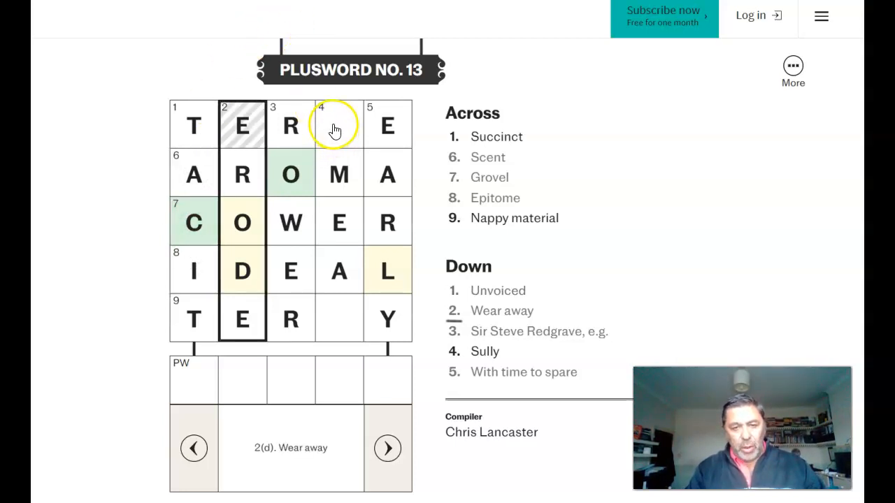
left_click(338, 123)
type("S")
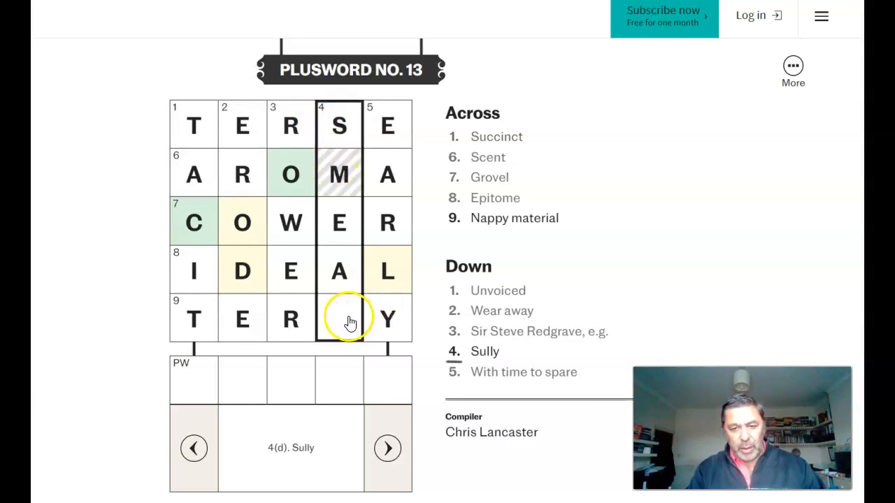
left_click(338, 318)
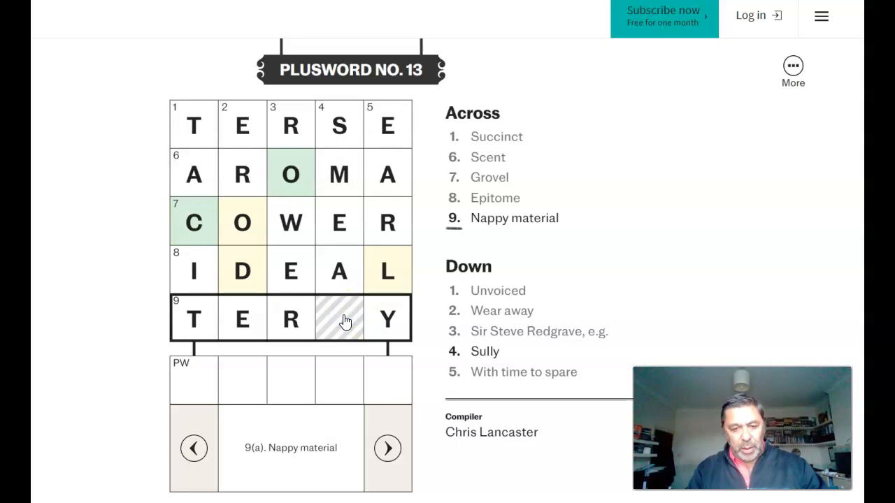
left_click(339, 319)
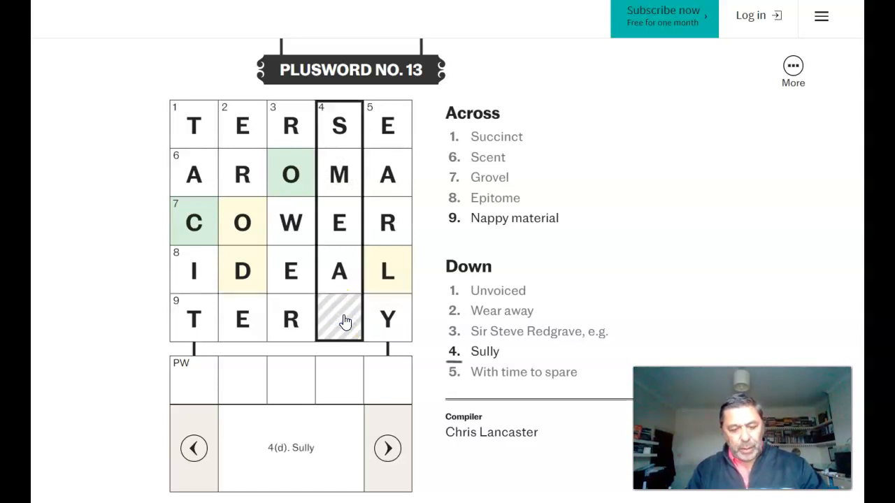
left_click(339, 319)
type("R")
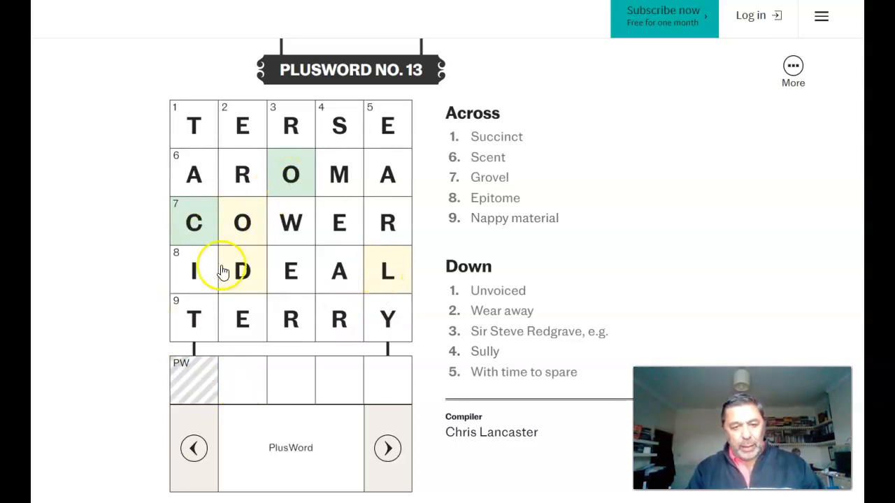
Finish with TERRY for 9 Across and reach the Bravo screen showing a 02:14 solve time
left_click(242, 222)
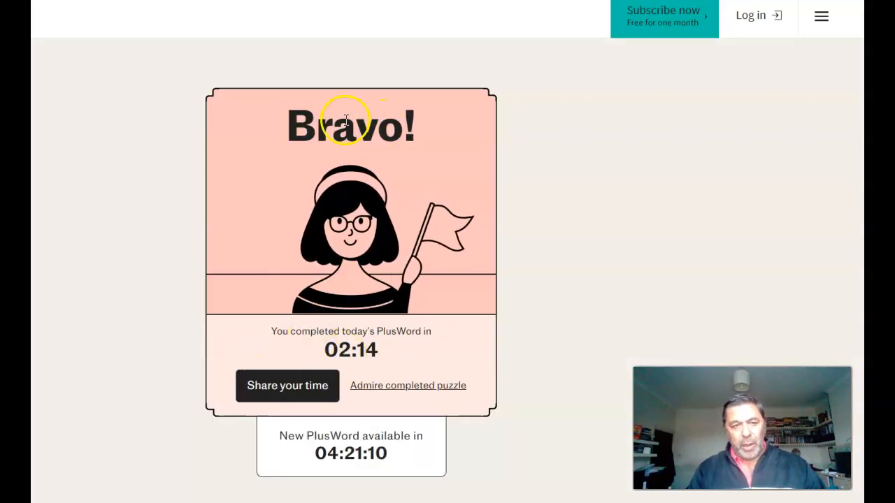
double_click(349, 124)
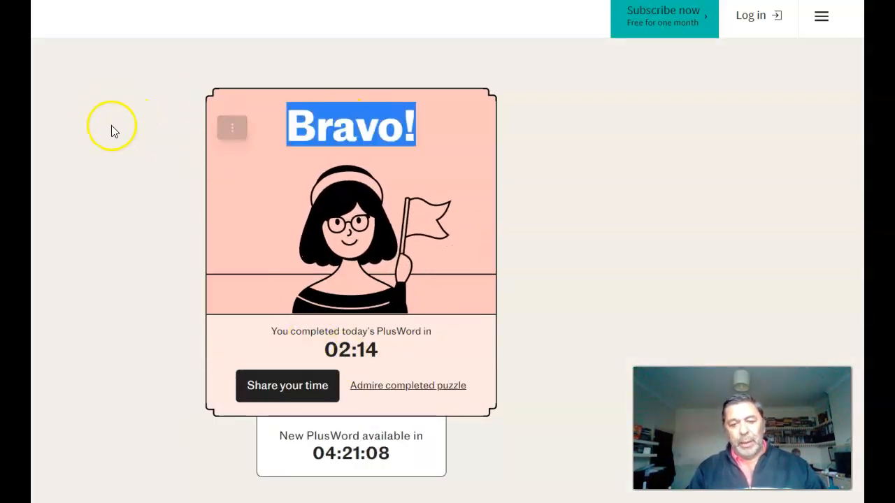